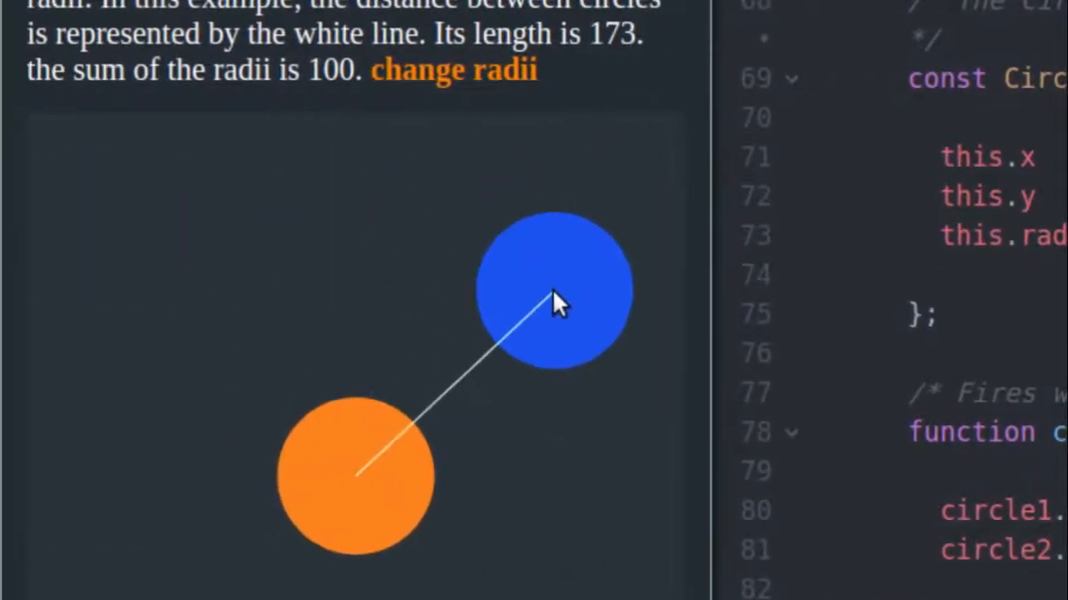
Drag the blue circle toward and into the orange circle, then pull it back up and away.
{"action": "left_click_drag", "start_coordinate": [558, 300], "coordinate": [517, 367]}
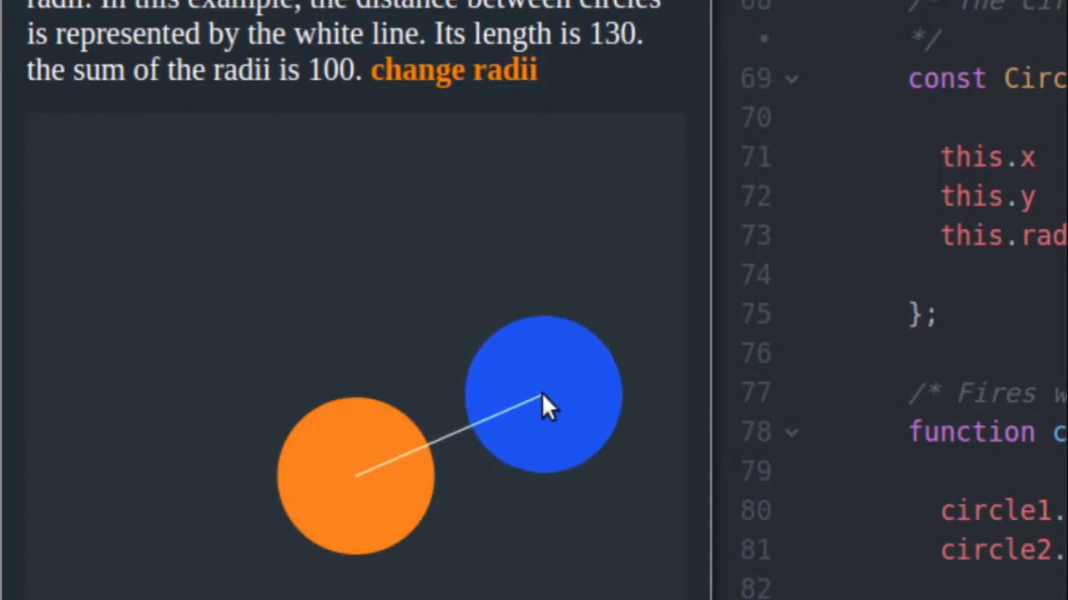
{"action": "left_click_drag", "start_coordinate": [547, 405], "coordinate": [554, 464]}
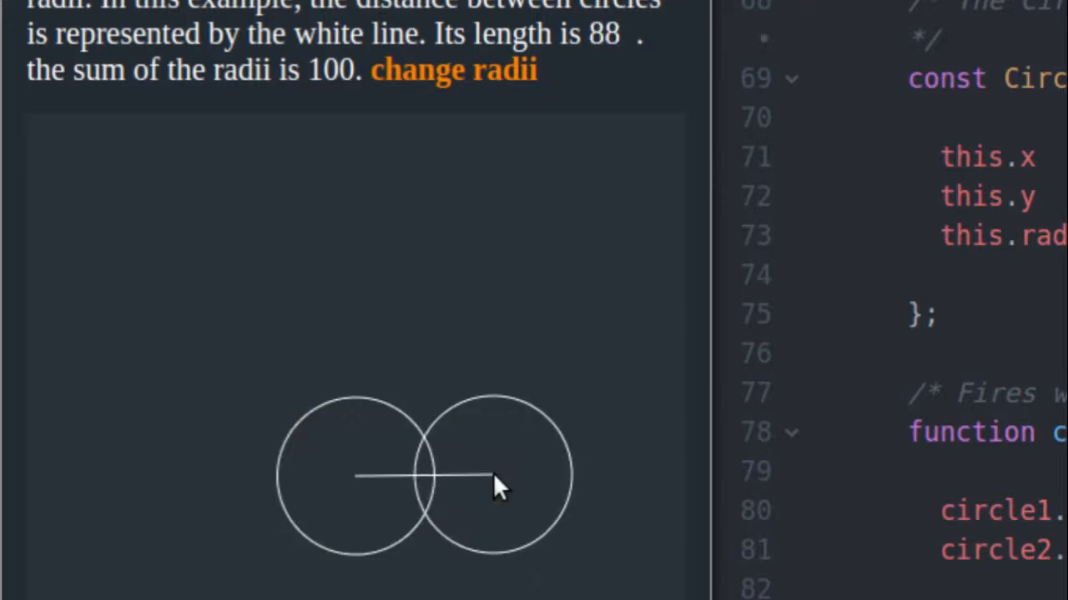
{"action": "left_click_drag", "start_coordinate": [497, 476], "coordinate": [575, 437]}
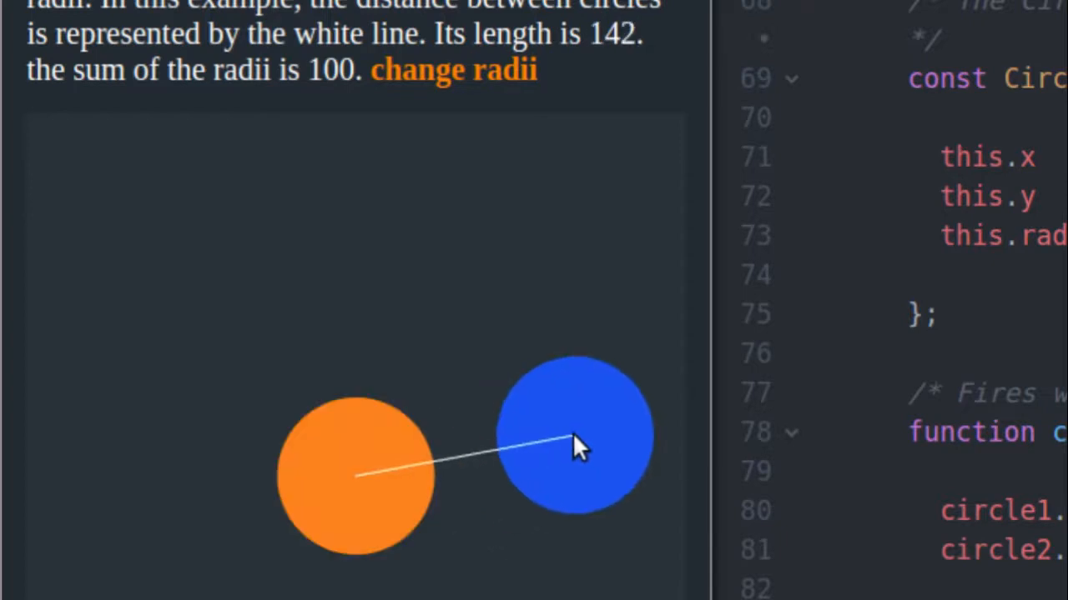
{"action": "left_click_drag", "start_coordinate": [576, 434], "coordinate": [559, 434]}
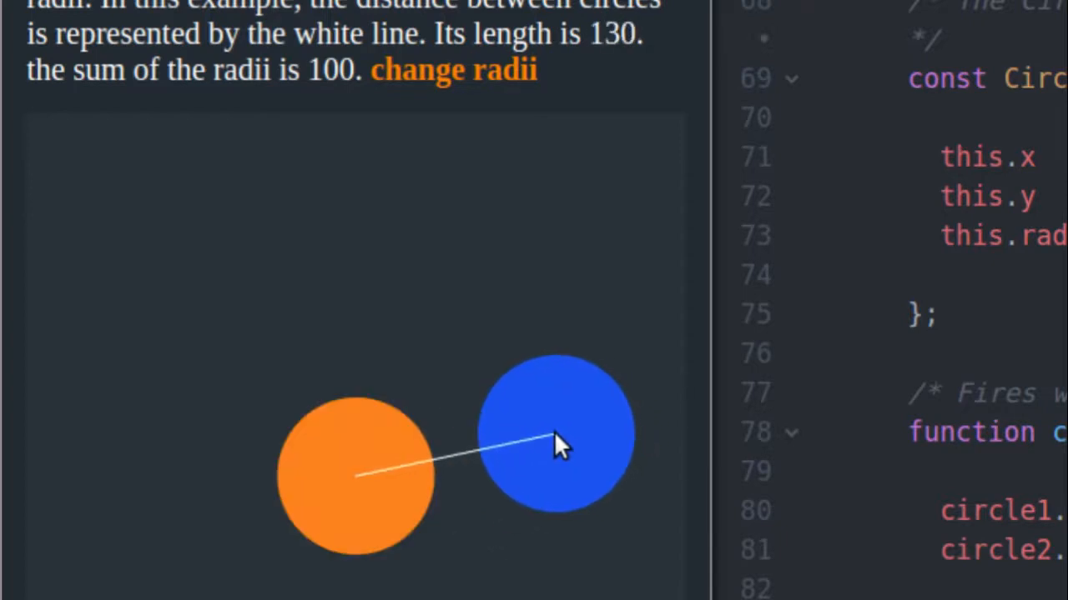
{"action": "left_click_drag", "start_coordinate": [558, 434], "coordinate": [534, 326]}
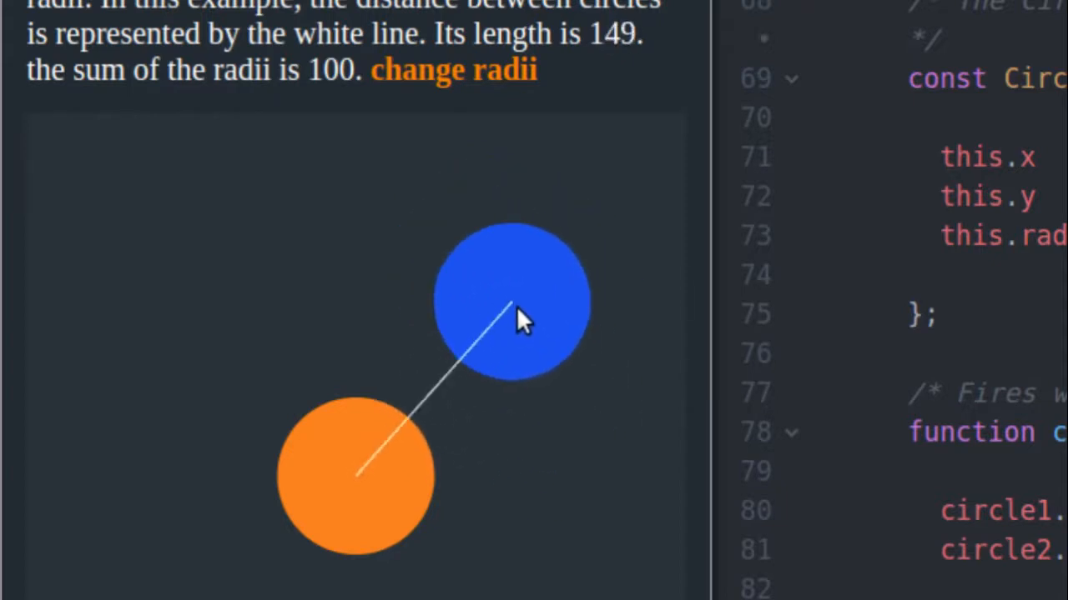
Move the blue circle above the orange one, make them just touch, then end with a full overlap.
{"action": "left_click_drag", "start_coordinate": [514, 300], "coordinate": [370, 241]}
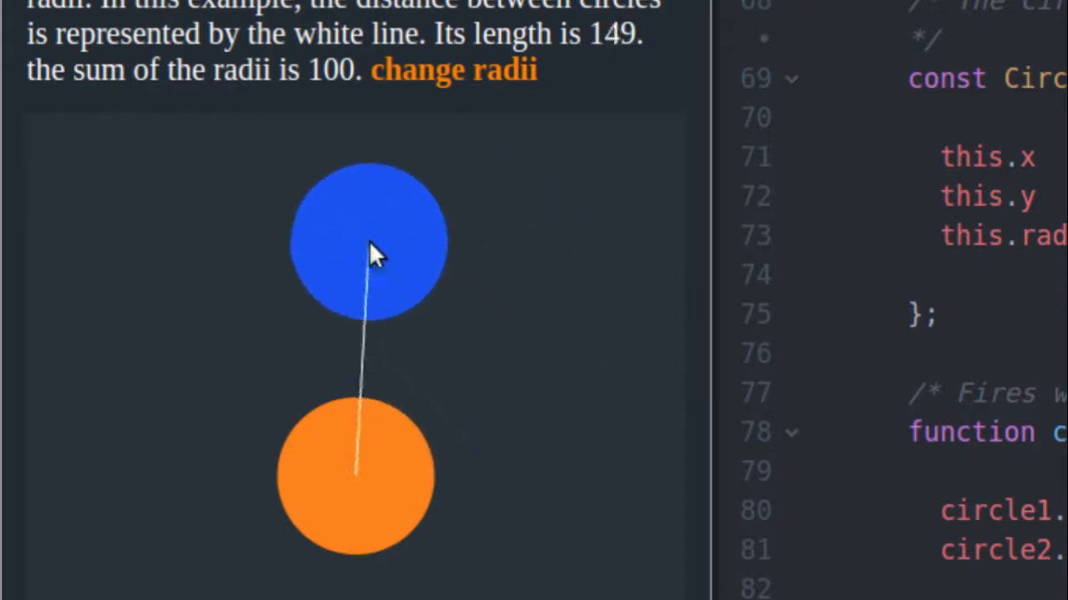
{"action": "left_click_drag", "start_coordinate": [370, 241], "coordinate": [531, 483]}
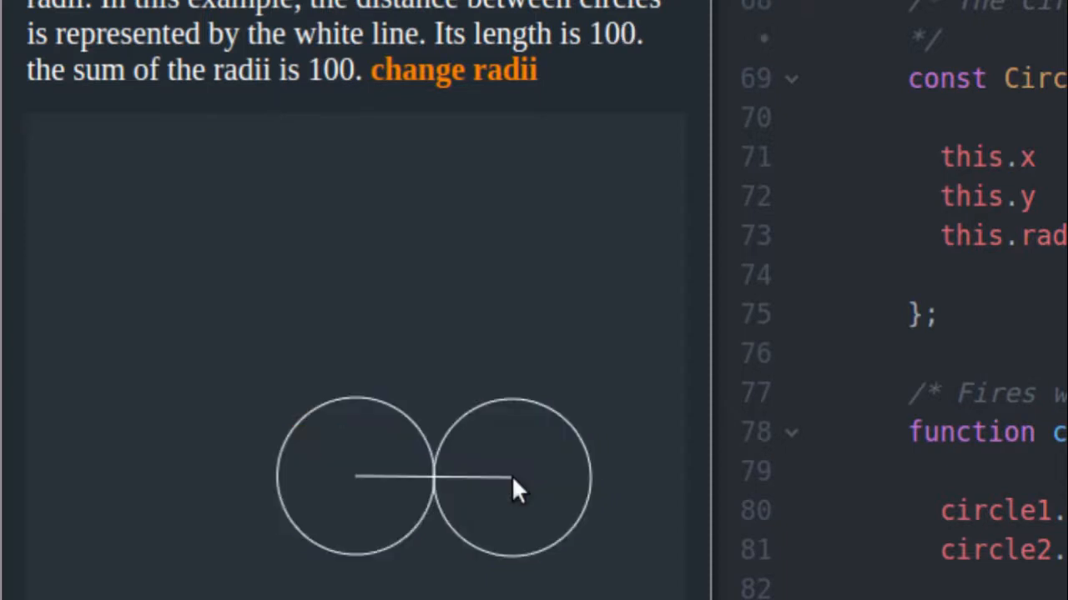
{"action": "left_click_drag", "start_coordinate": [514, 487], "coordinate": [504, 303]}
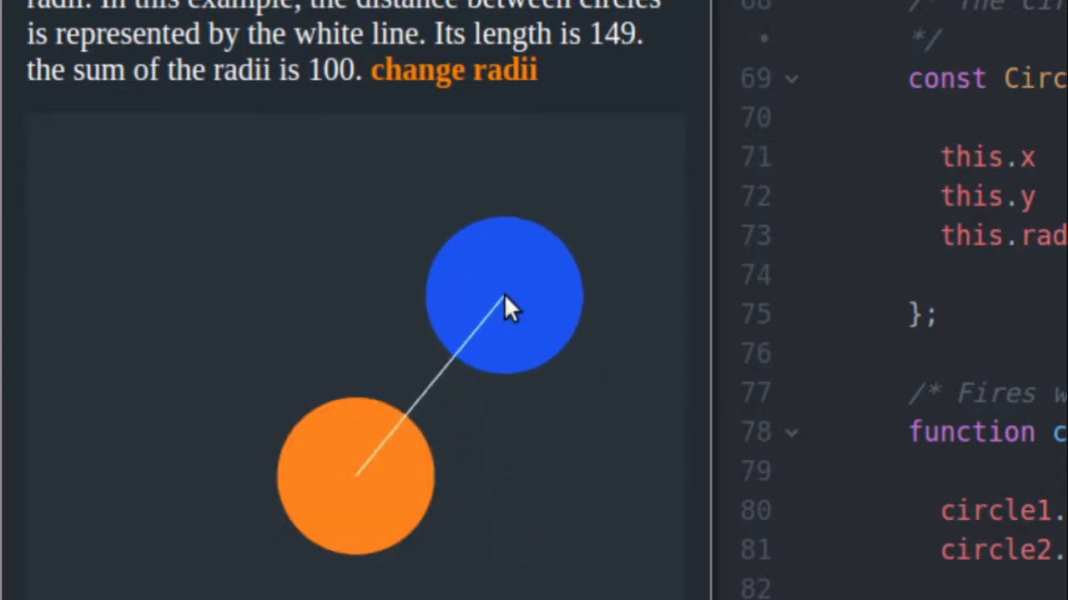
{"action": "left_click_drag", "start_coordinate": [504, 303], "coordinate": [551, 417]}
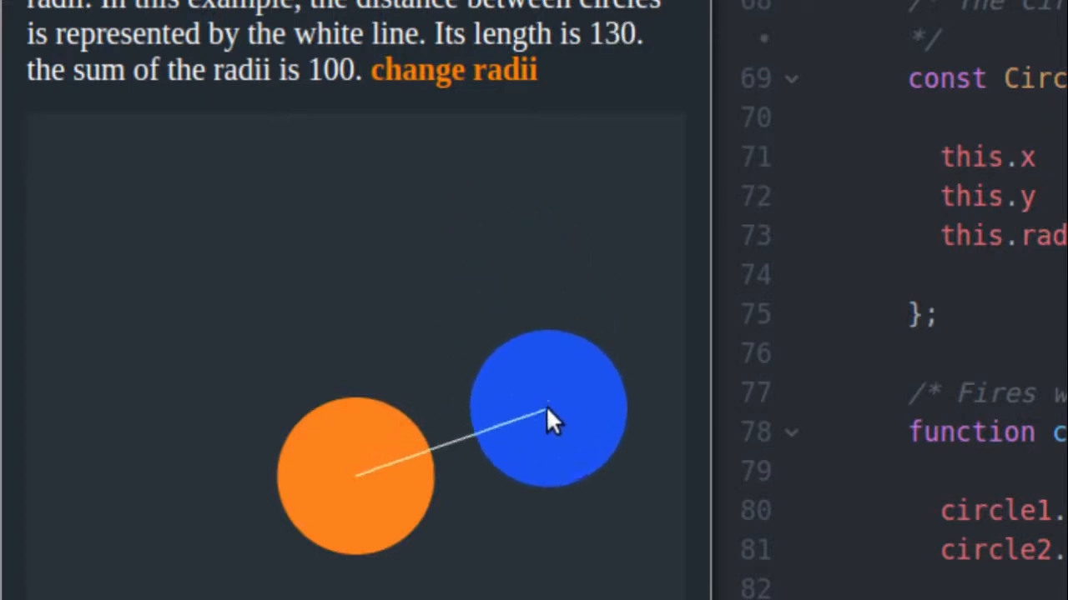
{"action": "left_click_drag", "start_coordinate": [550, 409], "coordinate": [550, 430]}
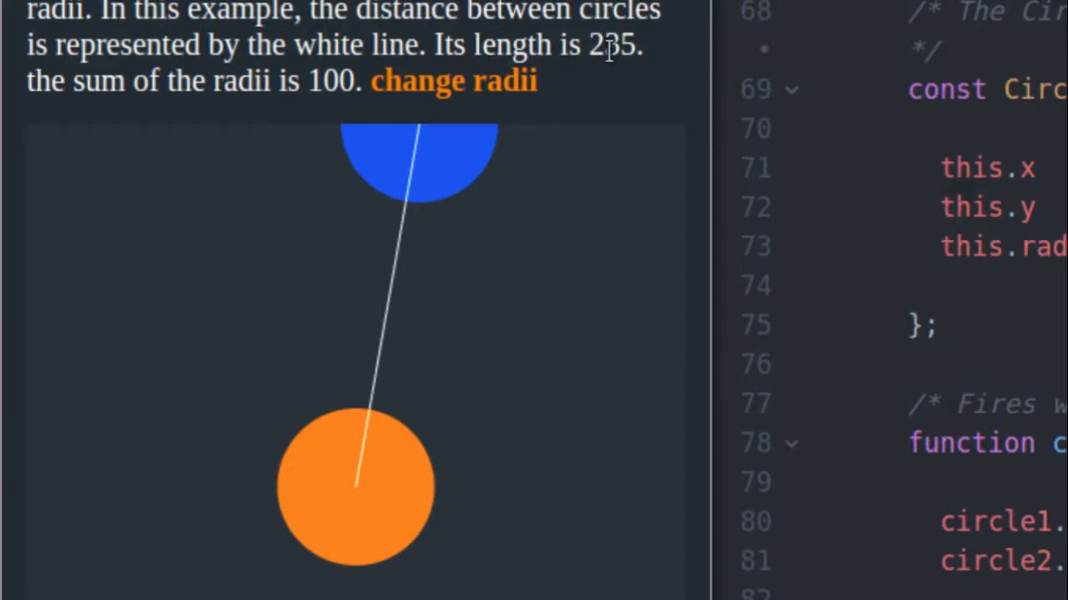
{"action": "left_click_drag", "start_coordinate": [417, 159], "coordinate": [567, 400]}
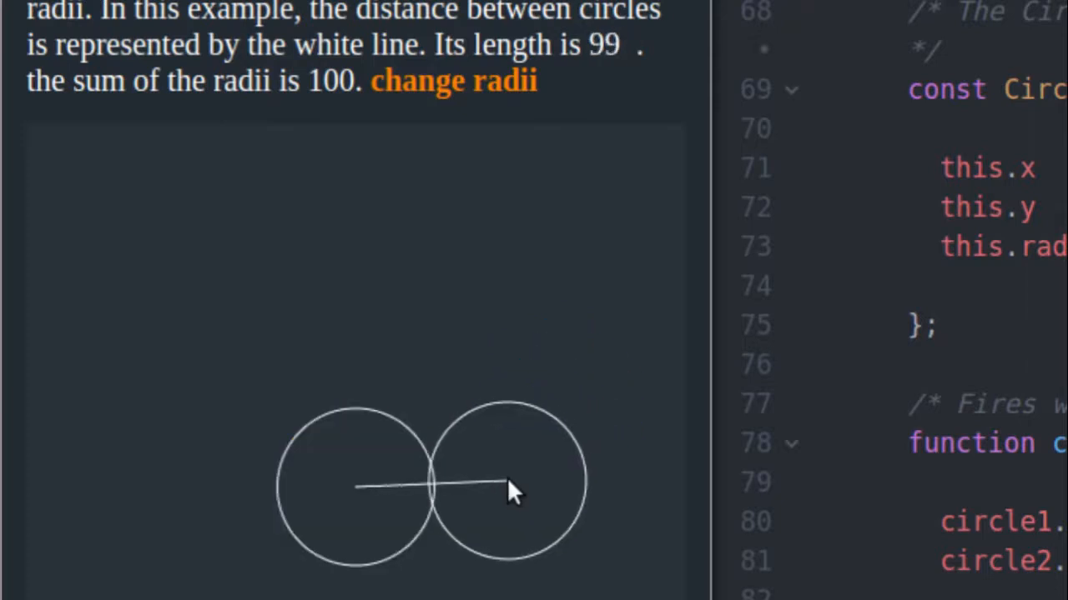
Drag the resized blue circle up to the top right, down beside the orange circle, and back.
{"action": "left_click_drag", "start_coordinate": [509, 487], "coordinate": [492, 192]}
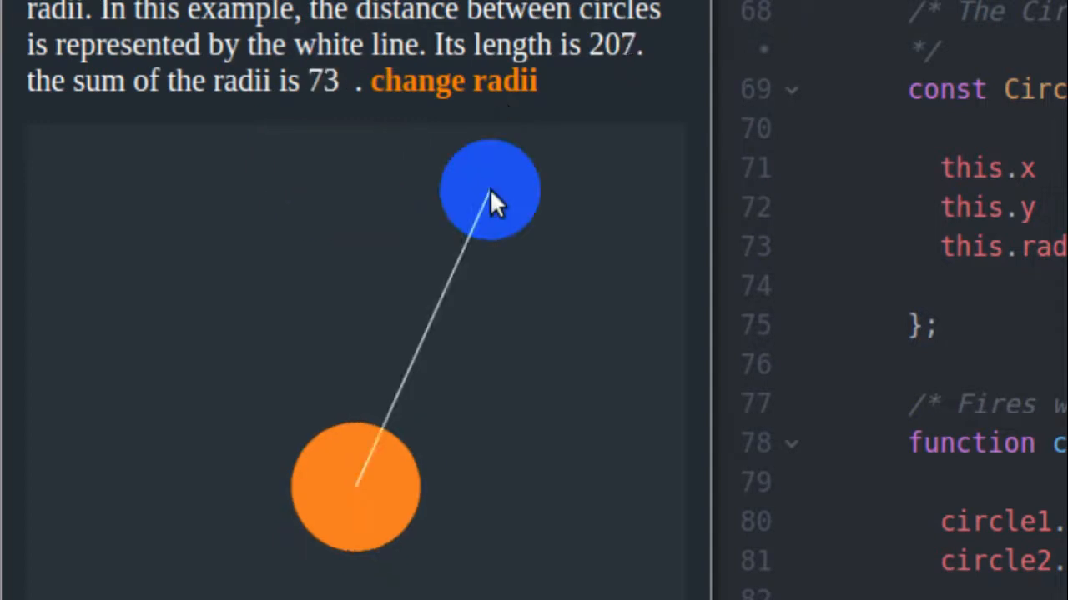
{"action": "left_click_drag", "start_coordinate": [490, 191], "coordinate": [270, 365]}
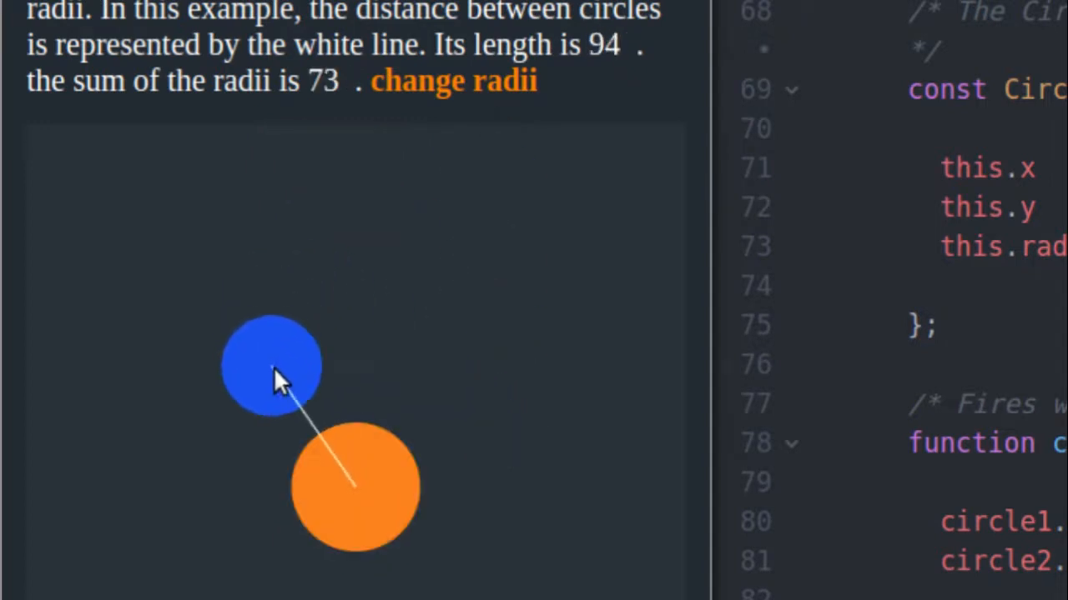
{"action": "left_click_drag", "start_coordinate": [270, 367], "coordinate": [481, 237]}
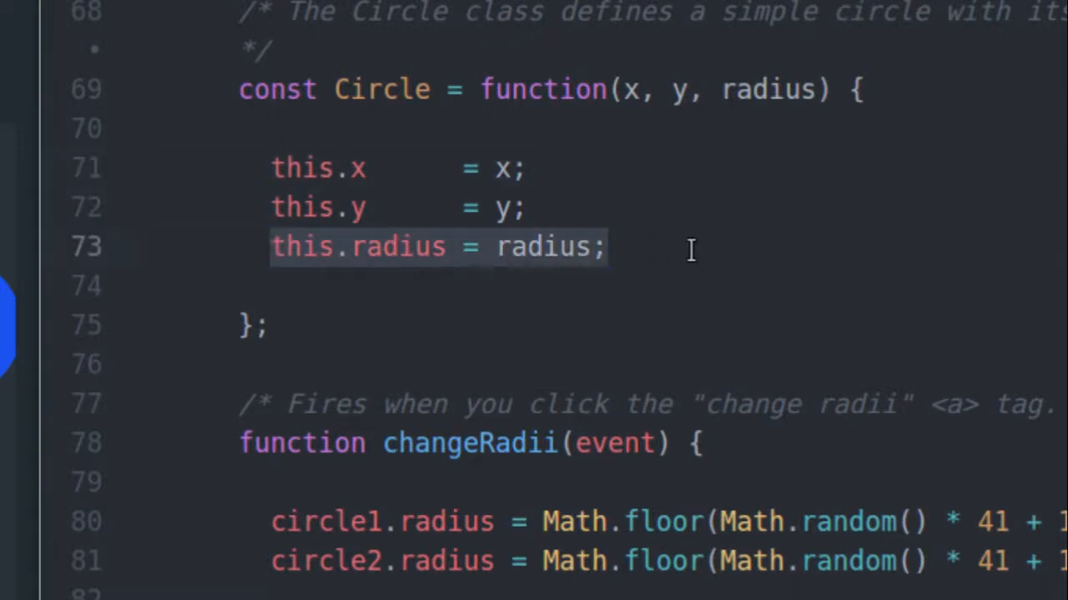
Scroll the editor down to the collideCircle function and select its circle2 parameter.
{"action": "left_click", "coordinate": [609, 247]}
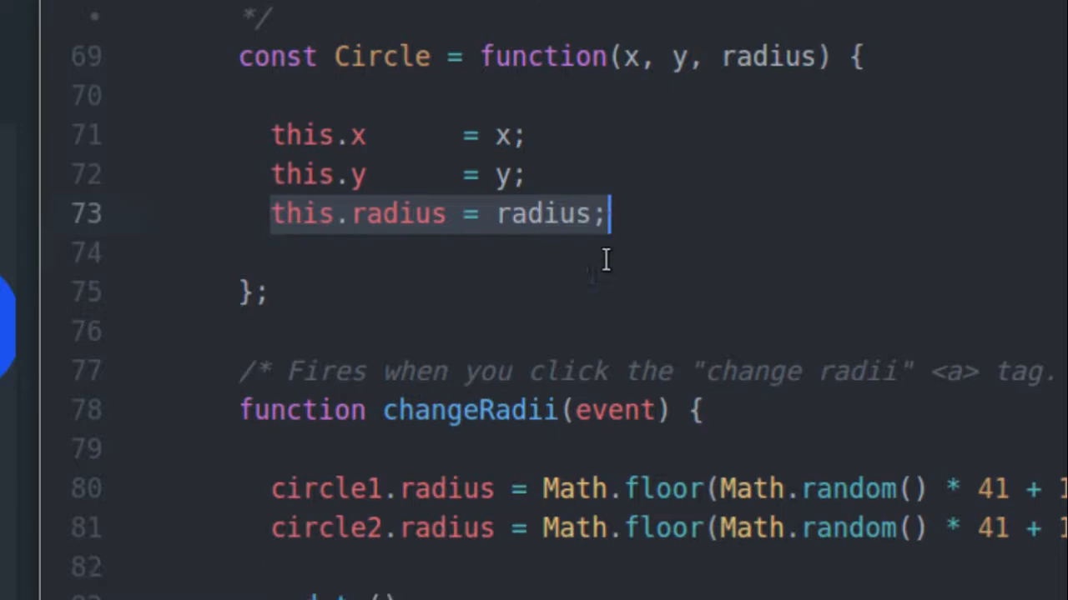
{"action": "scroll", "scroll_direction": "down", "scroll_amount": 3}
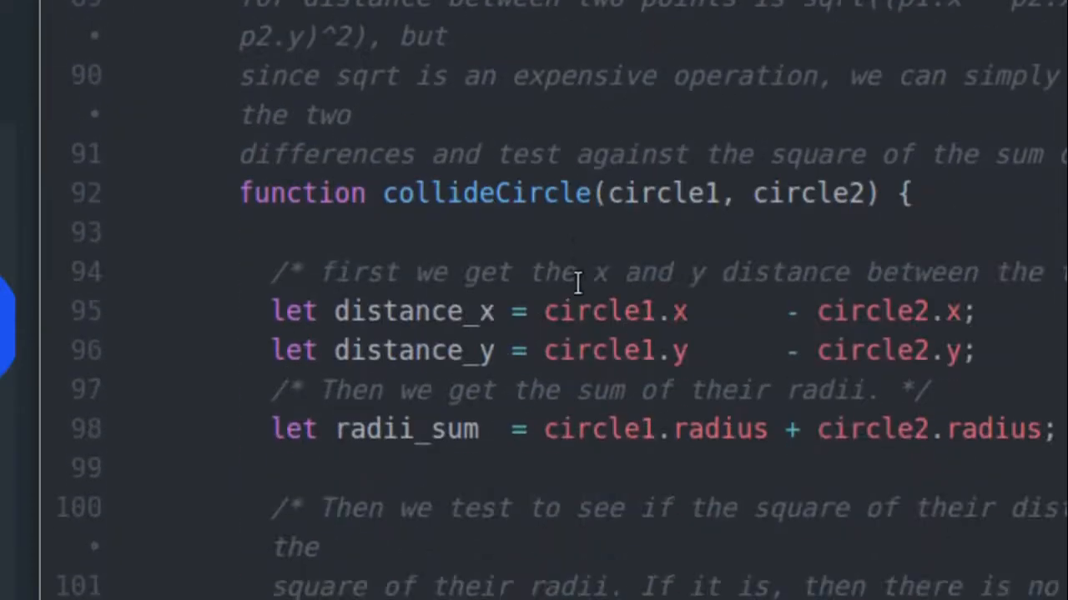
{"action": "scroll", "scroll_direction": "down", "scroll_amount": 3}
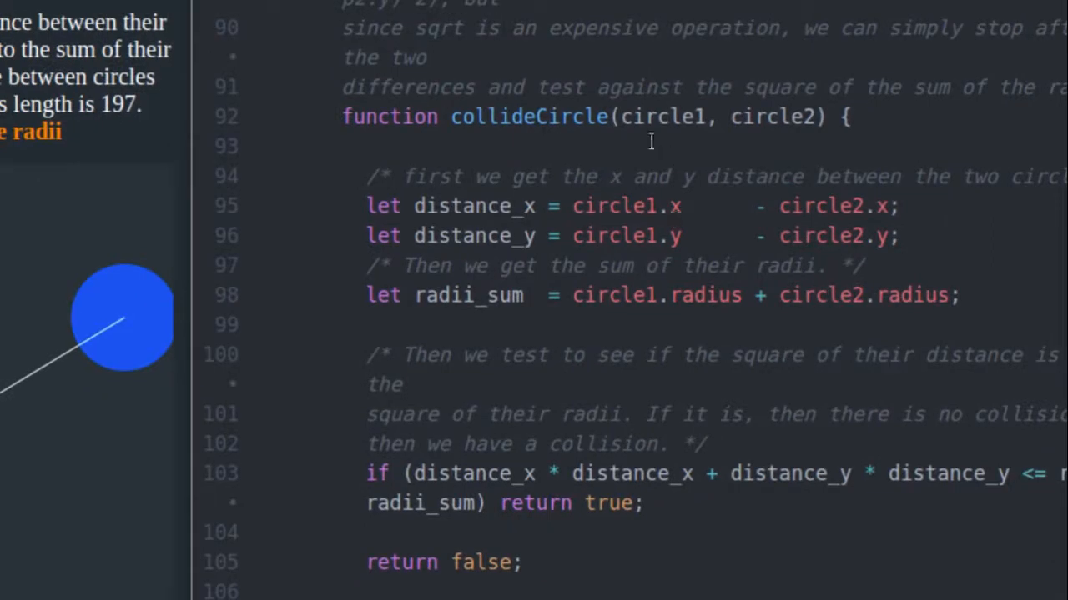
{"action": "double_click", "coordinate": [770, 117]}
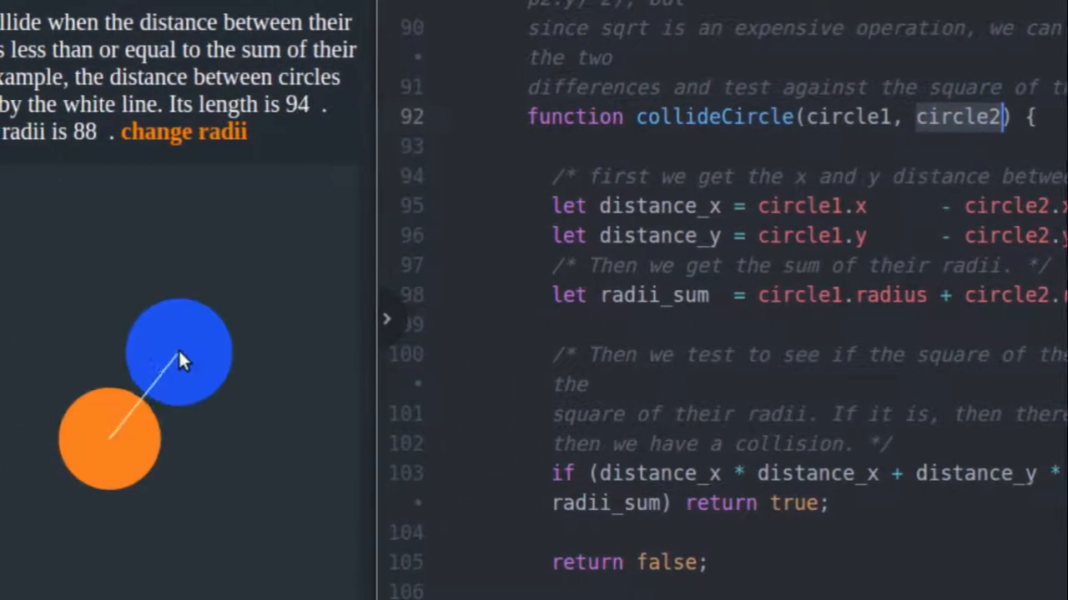
Widen the Atom code pane over the browser so the distance calculations are readable.
{"action": "left_click_drag", "start_coordinate": [181, 351], "coordinate": [242, 292]}
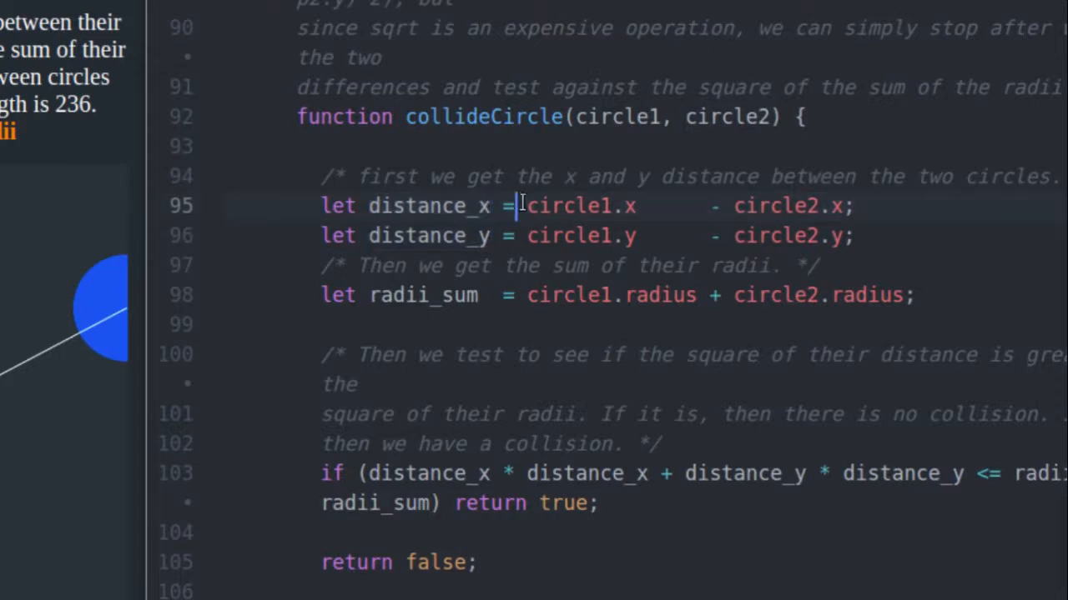
{"action": "left_click_drag", "start_coordinate": [517, 206], "coordinate": [848, 207]}
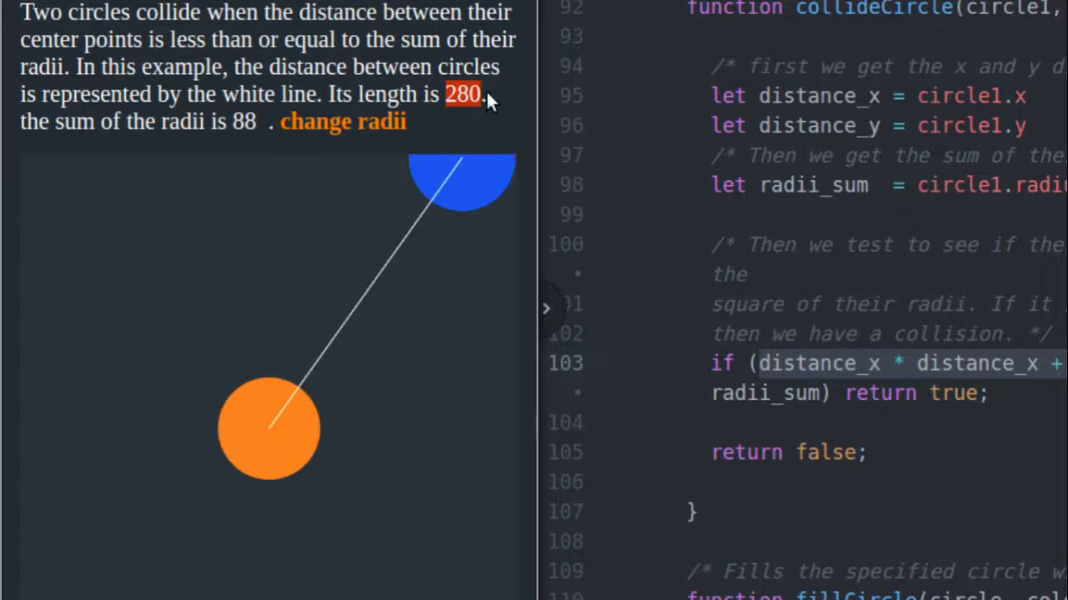
{"action": "left_click_drag", "start_coordinate": [461, 180], "coordinate": [451, 250]}
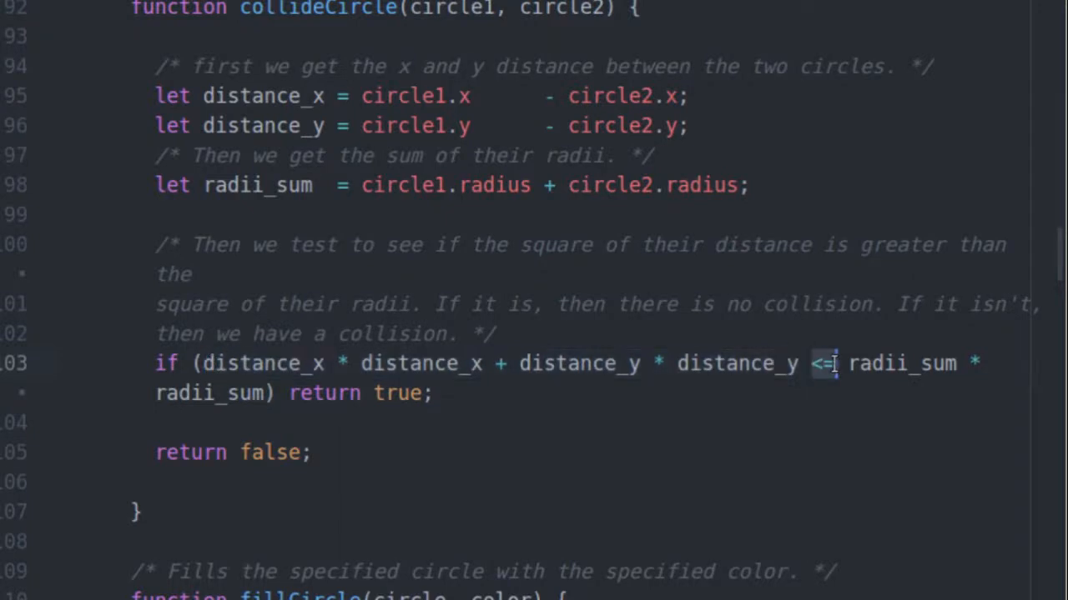
{"action": "double_click", "coordinate": [900, 364]}
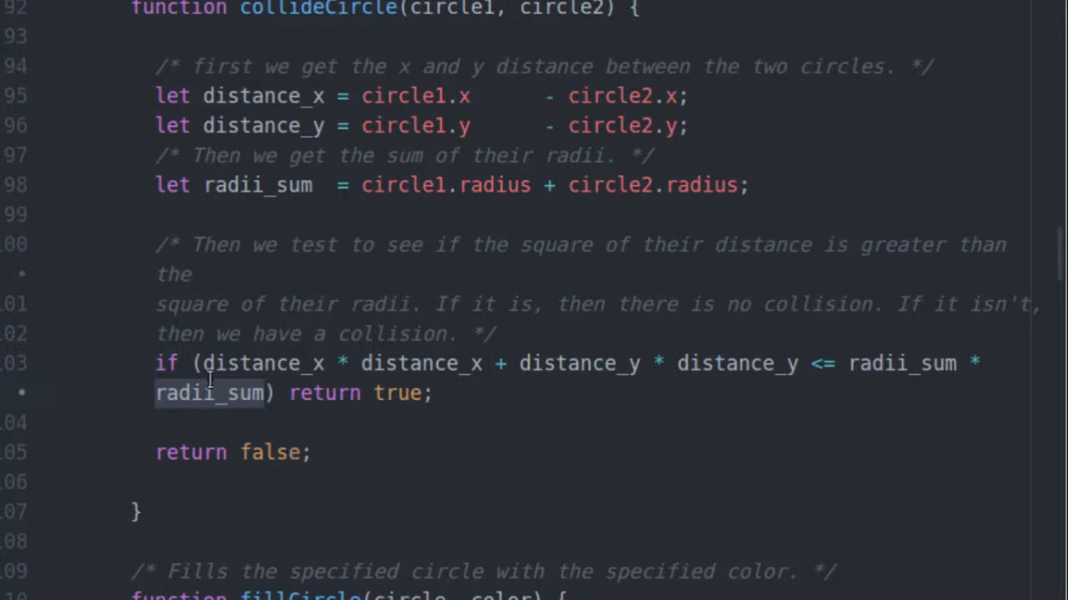
Wrap the distance expression in Math.sqrt( and select the extra radii_sum term for removal.
{"action": "type", "text": "Math."}
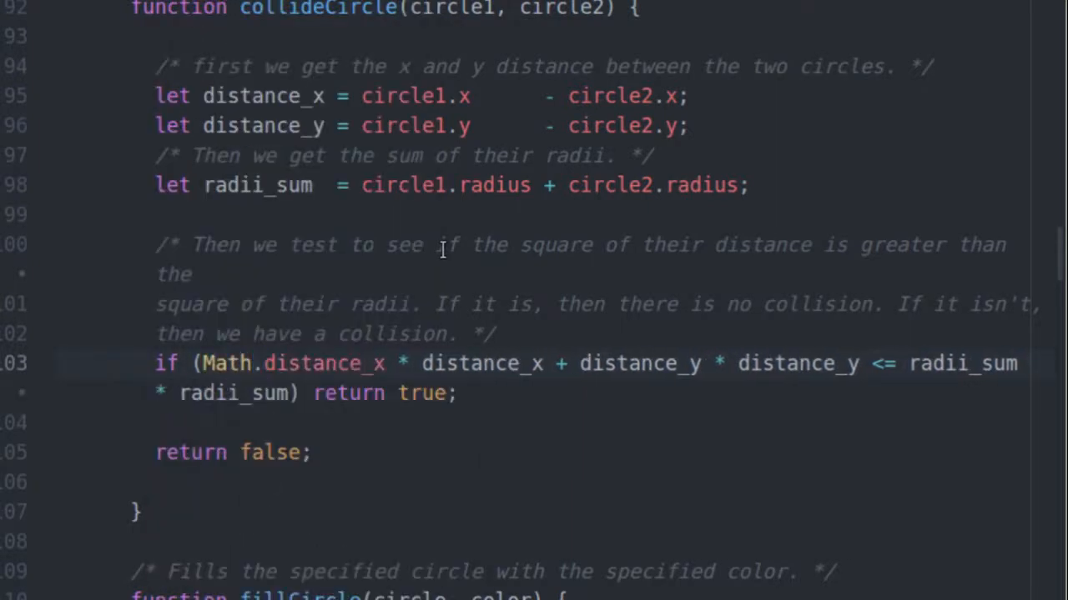
{"action": "type", "text": "sqrt("}
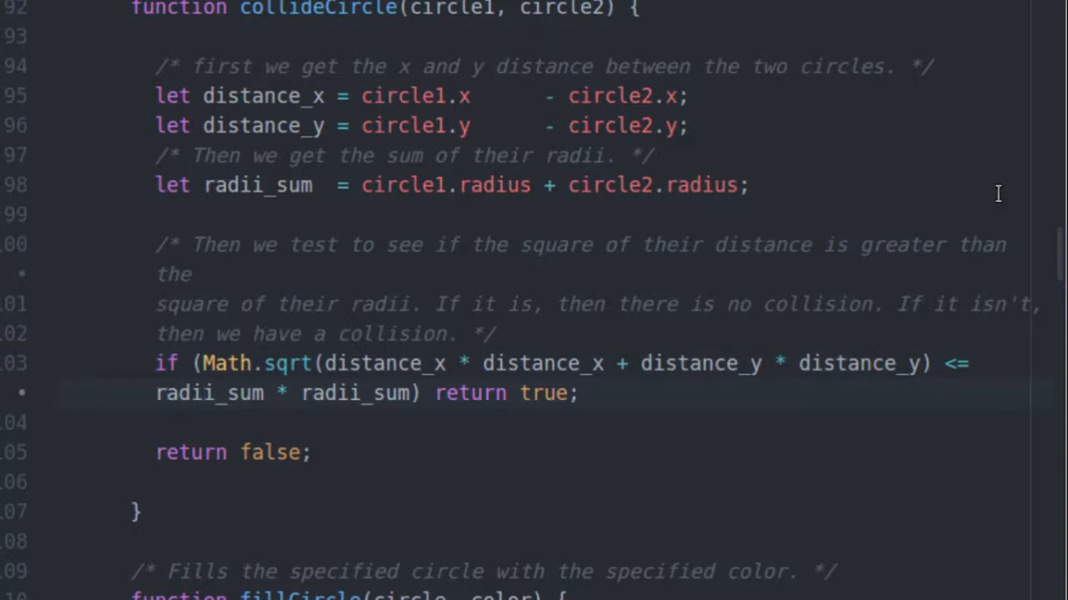
{"action": "double_click", "coordinate": [209, 393]}
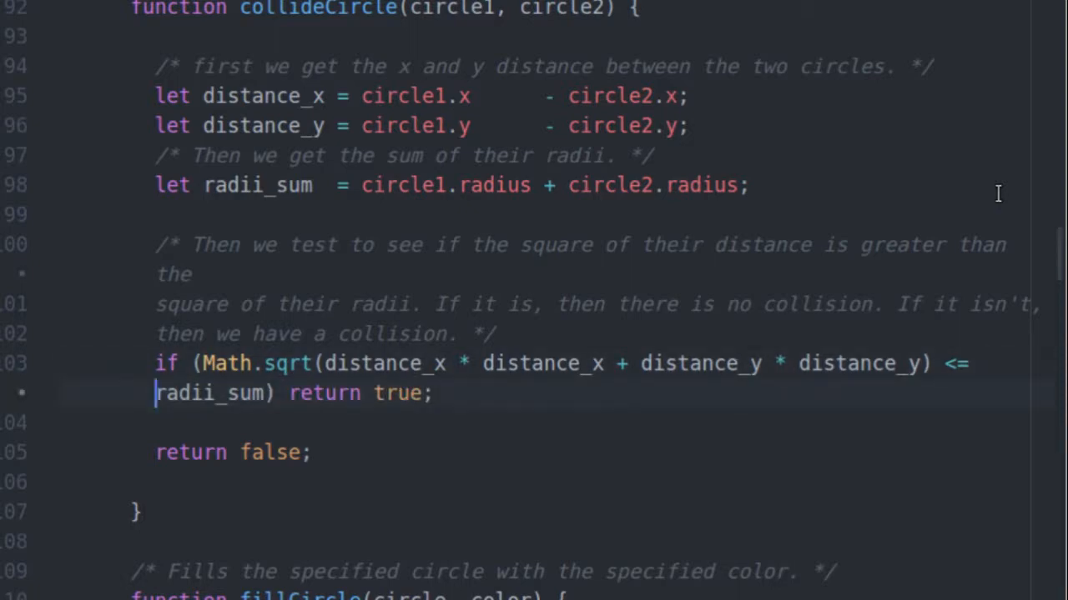
{"action": "mouse_move", "coordinate": [781, 397]}
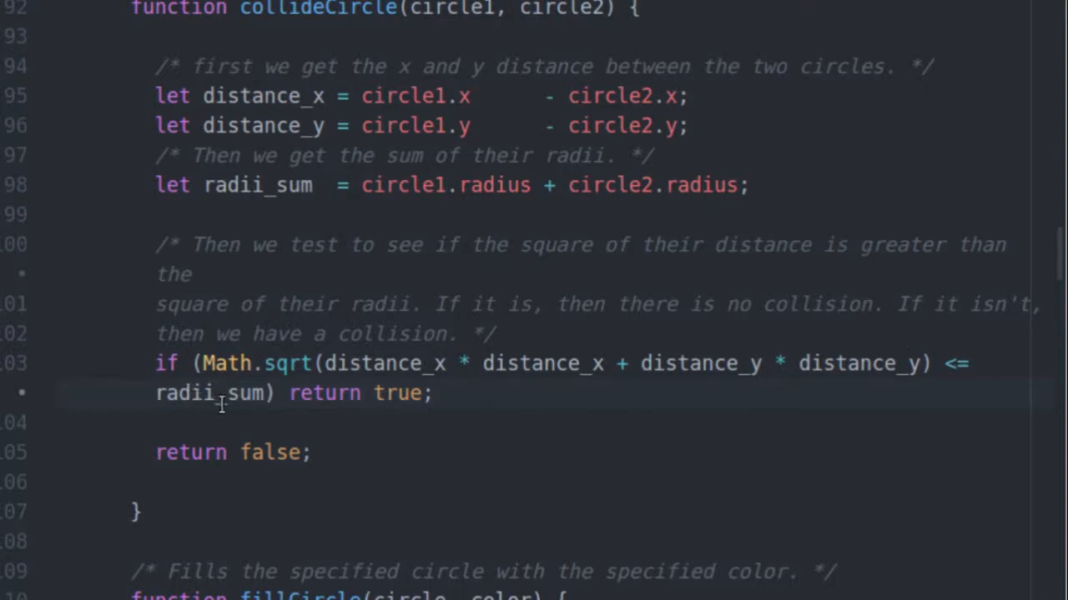
{"action": "left_click", "coordinate": [153, 394]}
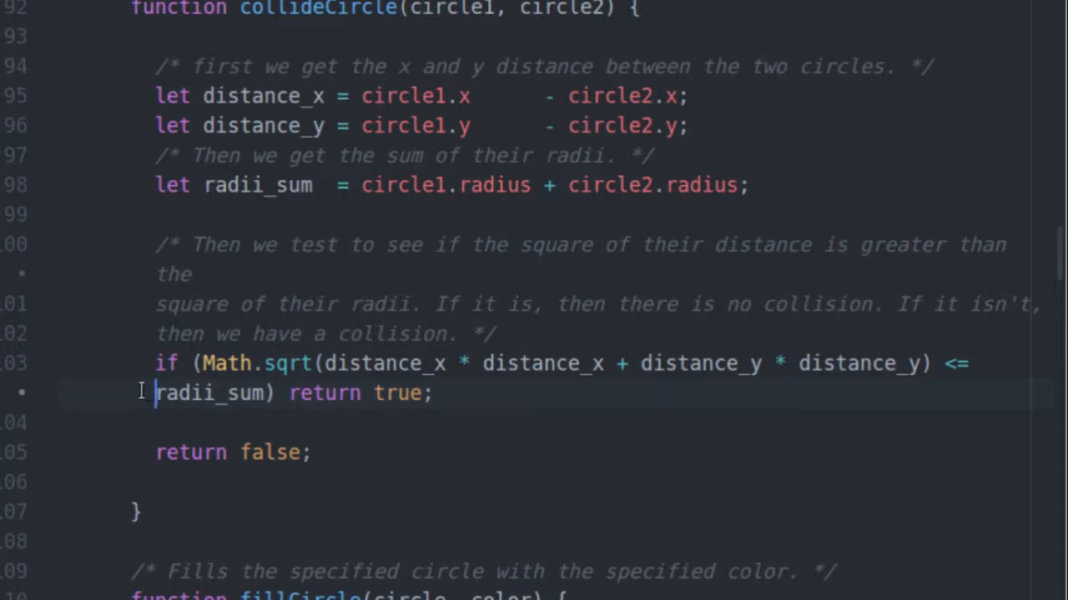
{"action": "double_click", "coordinate": [212, 394]}
{"action": "type", "text": " radii_sum *"}
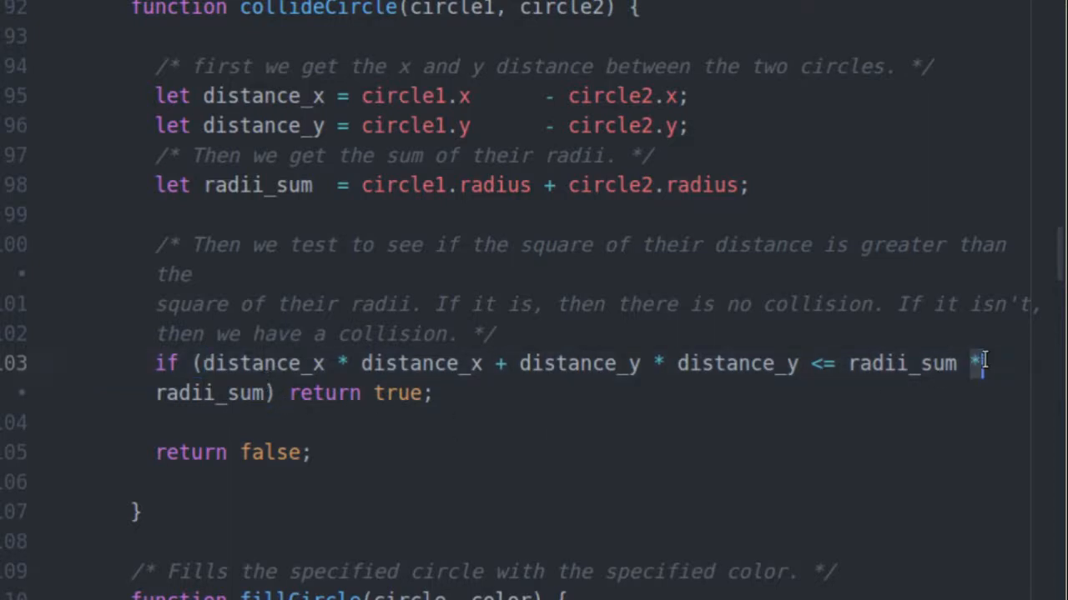
{"action": "mouse_move", "coordinate": [427, 317]}
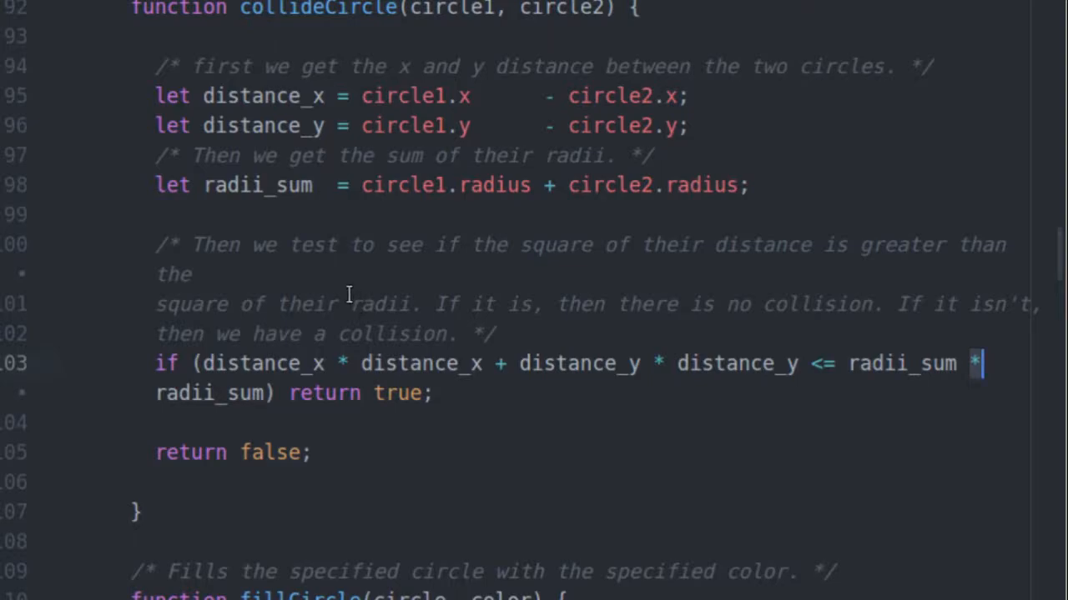
Switch from Atom back to the circle collision demo in Chromium.
{"action": "left_click", "coordinate": [273, 591]}
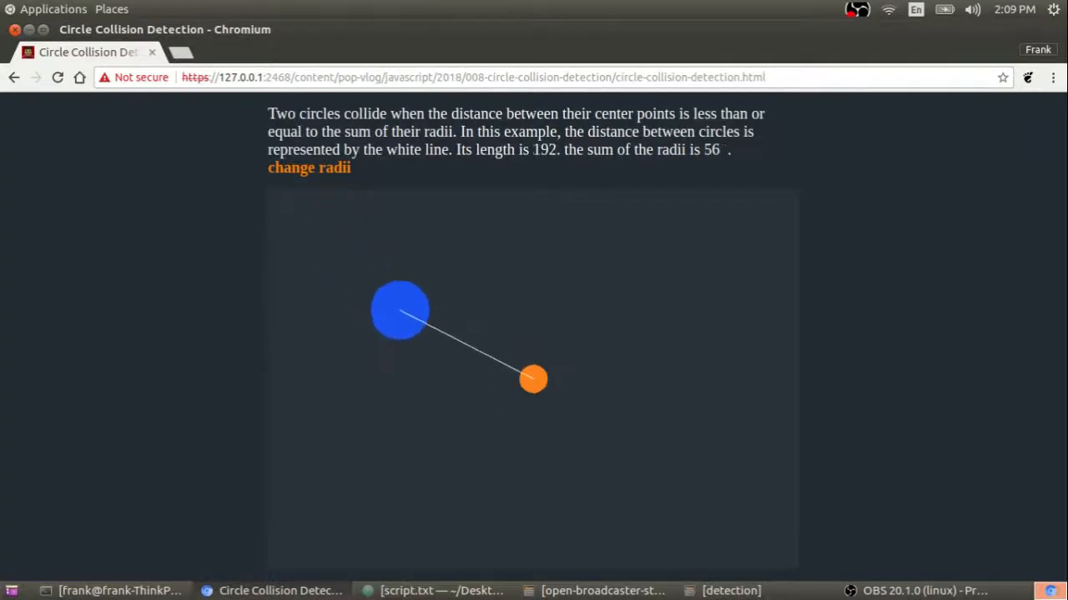